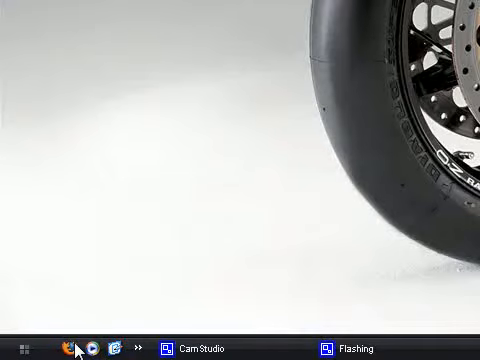
# Launch Firefox from the taskbar and load the YouTube bookmark's account page.
pyautogui.click(78, 344)
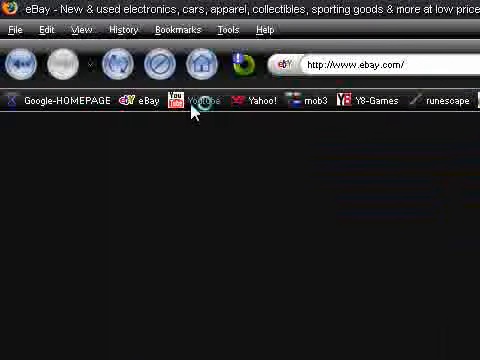
pyautogui.click(196, 100)
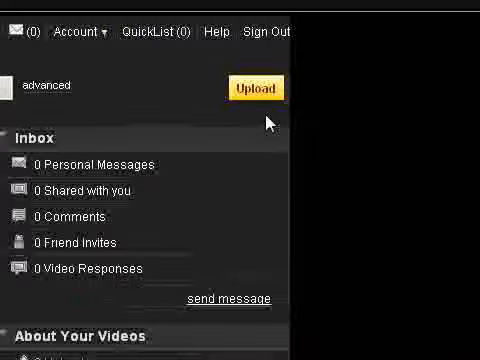
pyautogui.scroll(-3)
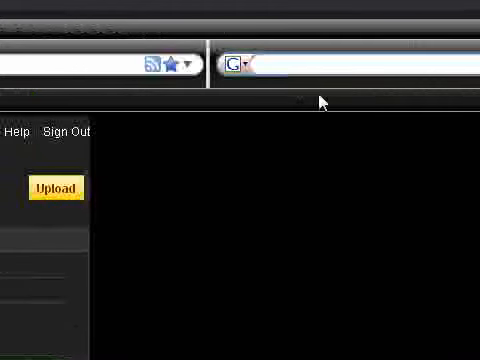
# Search Google for 'stylish' from the toolbar search bar.
pyautogui.write('stylish')
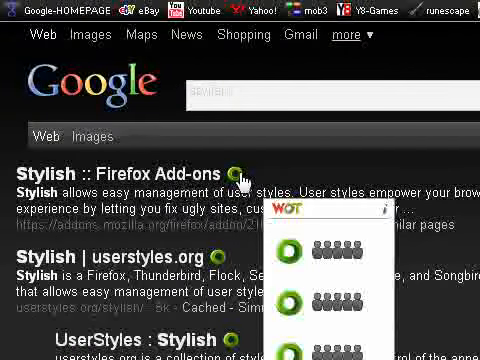
pyautogui.moveTo(192, 180)
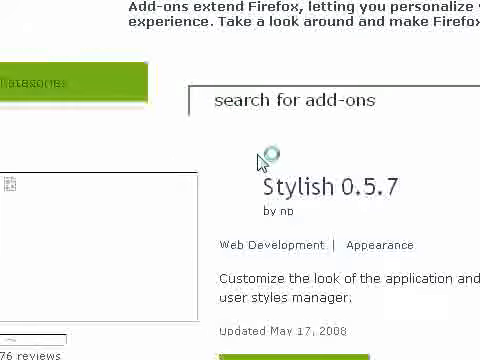
# Install the Stylish 0.5.7 add-on, confirming past the security warning.
pyautogui.scroll(-3)
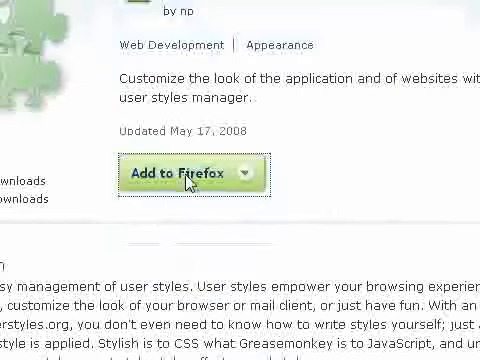
pyautogui.click(188, 172)
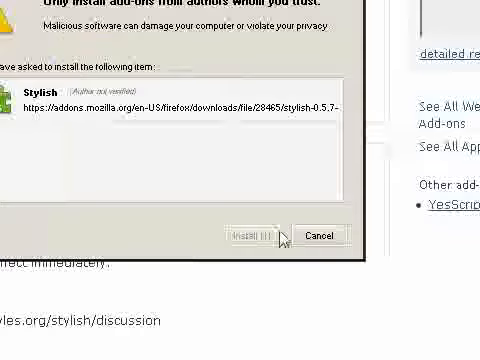
pyautogui.click(252, 236)
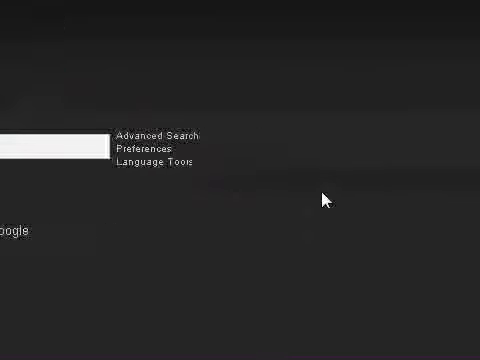
# Use Stylish's 'Find styles for this site' to list Google Search user styles.
pyautogui.click(468, 338)
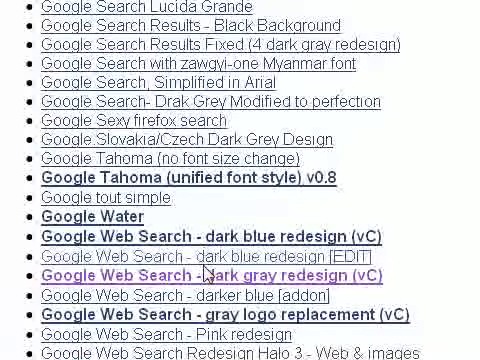
# Scroll the userstyles.org list down to the Google Web Search dark gray redesign entries.
pyautogui.scroll(-3)
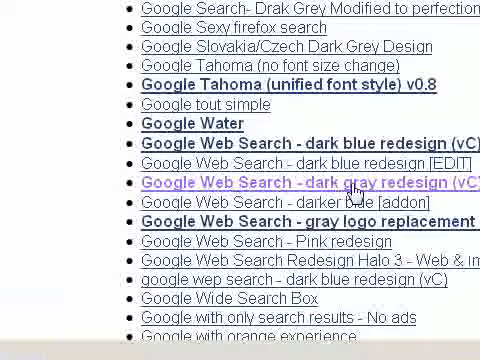